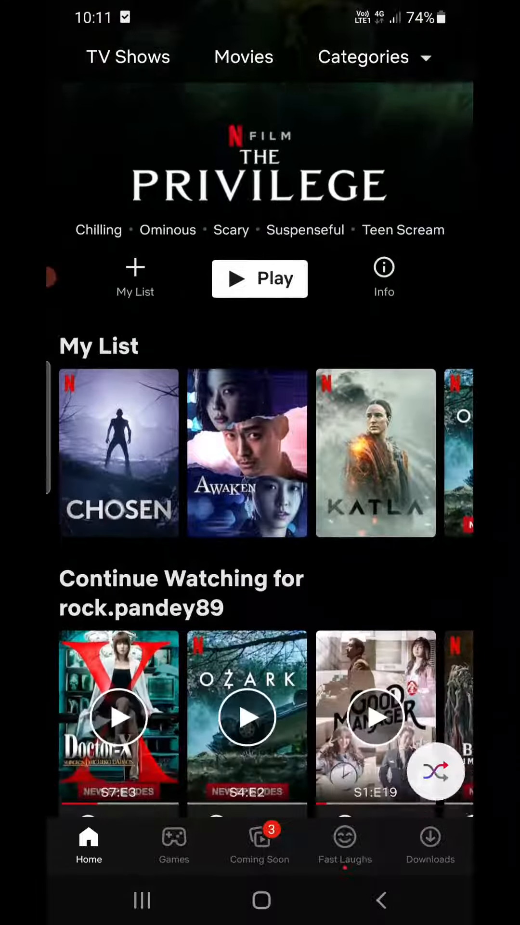
- Go from the Netflix profile menu to the Account page, opening it in Chrome just once
scroll(down, 3)
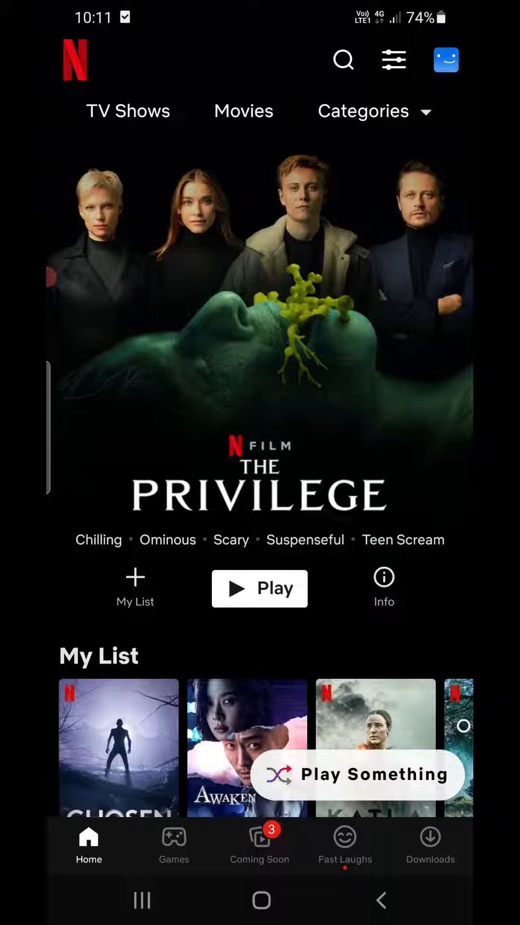
click(446, 60)
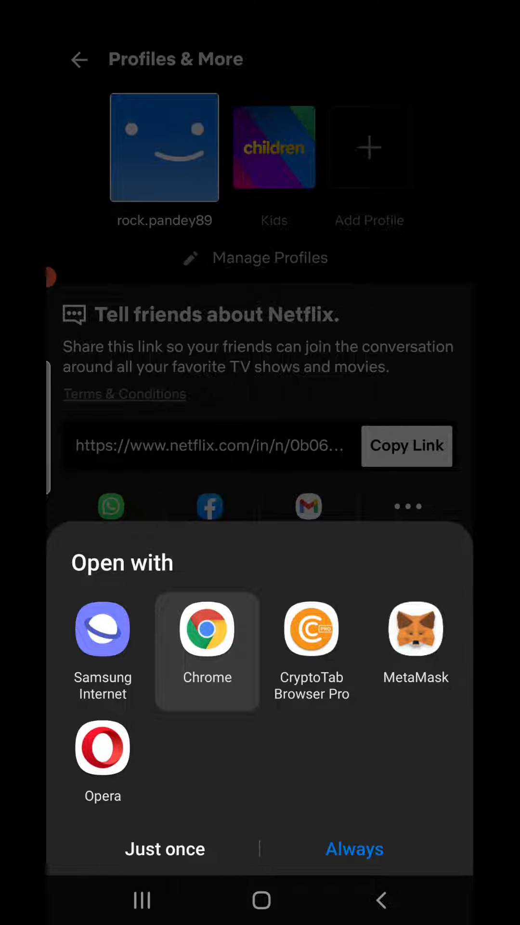
click(207, 629)
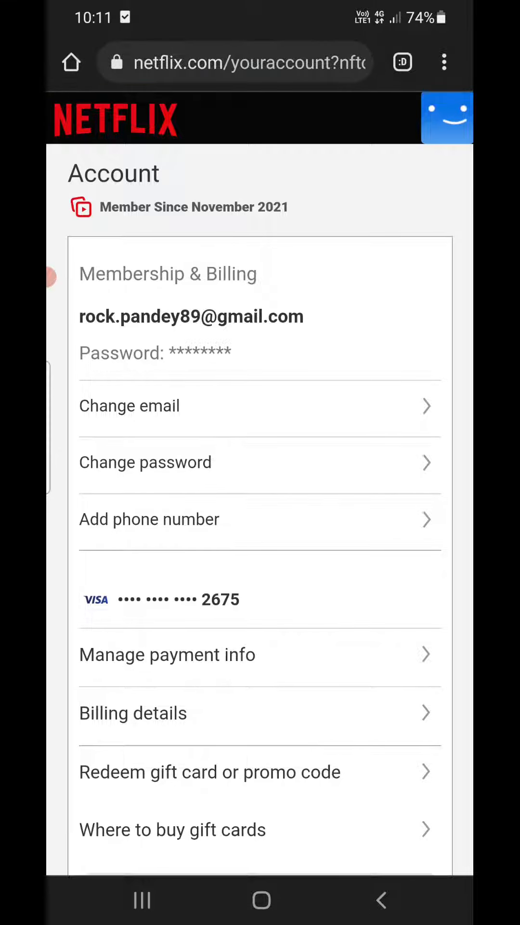
- Choose Cancel Membership to reach the confirmation page effective February 25, 2022
scroll(down, 3)
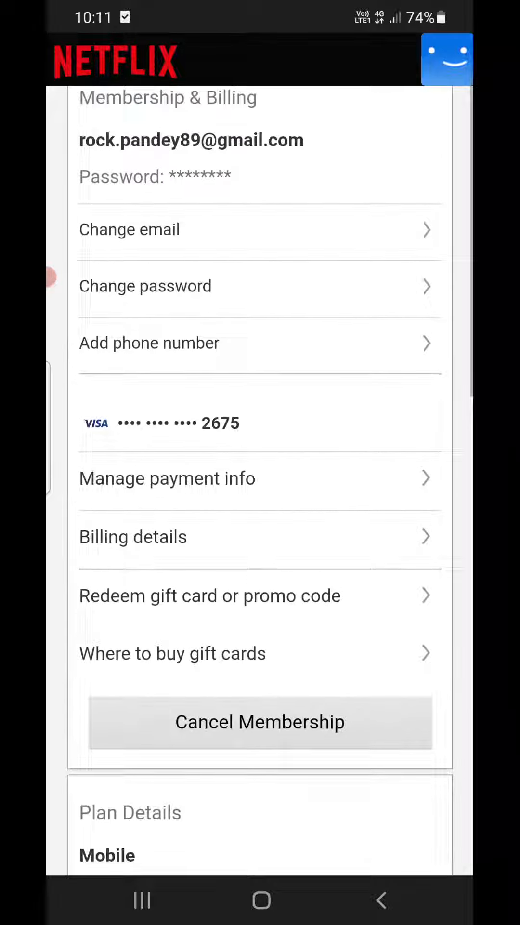
scroll(down, 3)
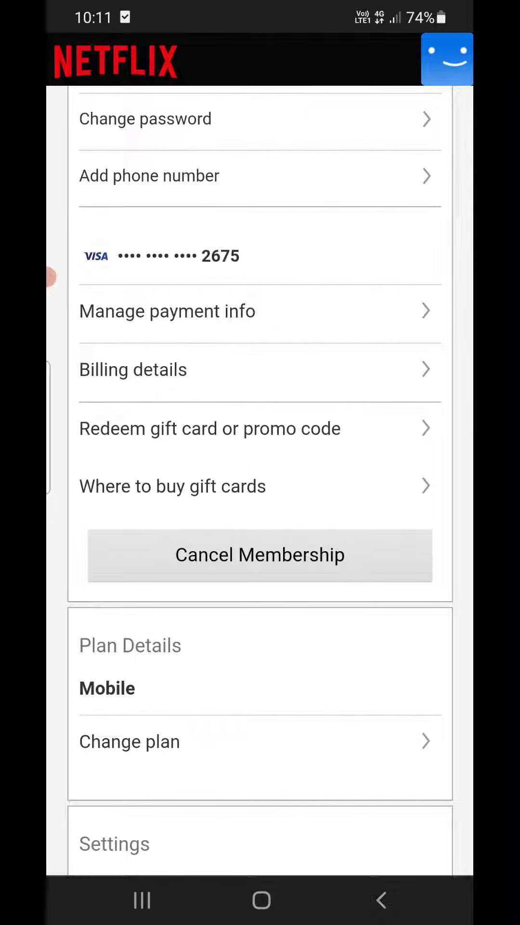
click(260, 555)
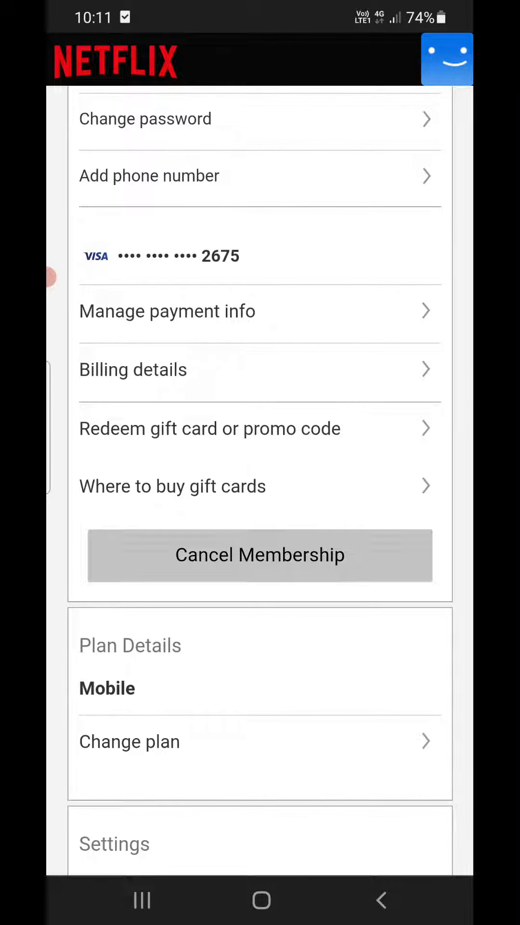
click(260, 555)
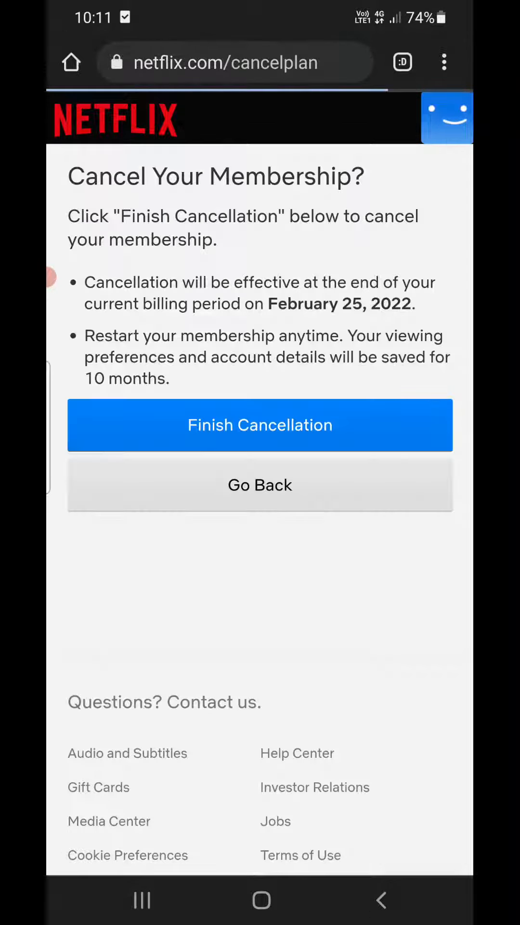